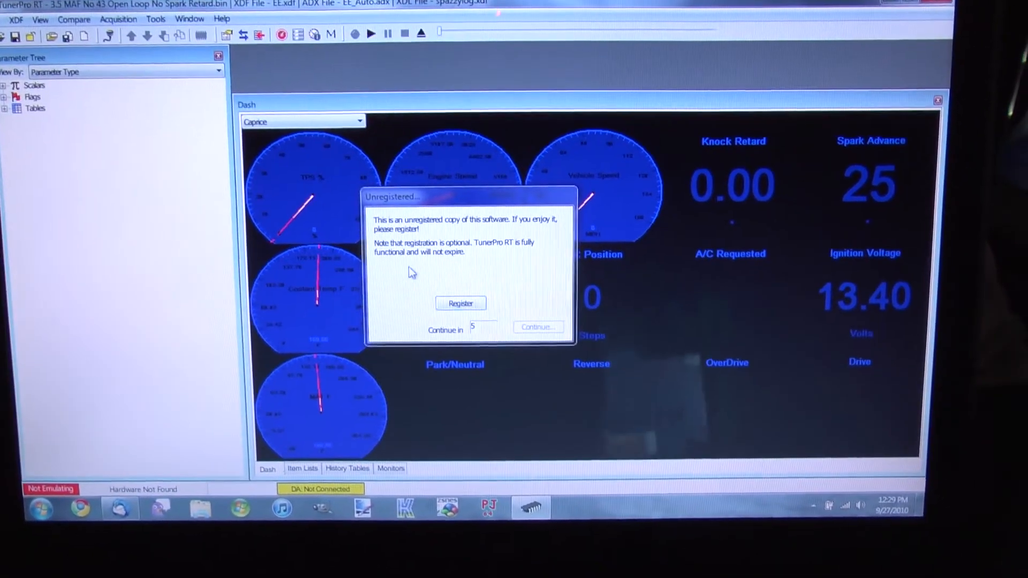
# - Dismiss the unregistered-copy notice with Continue to reveal the Caprice dashboard
pyautogui.click(538, 327)
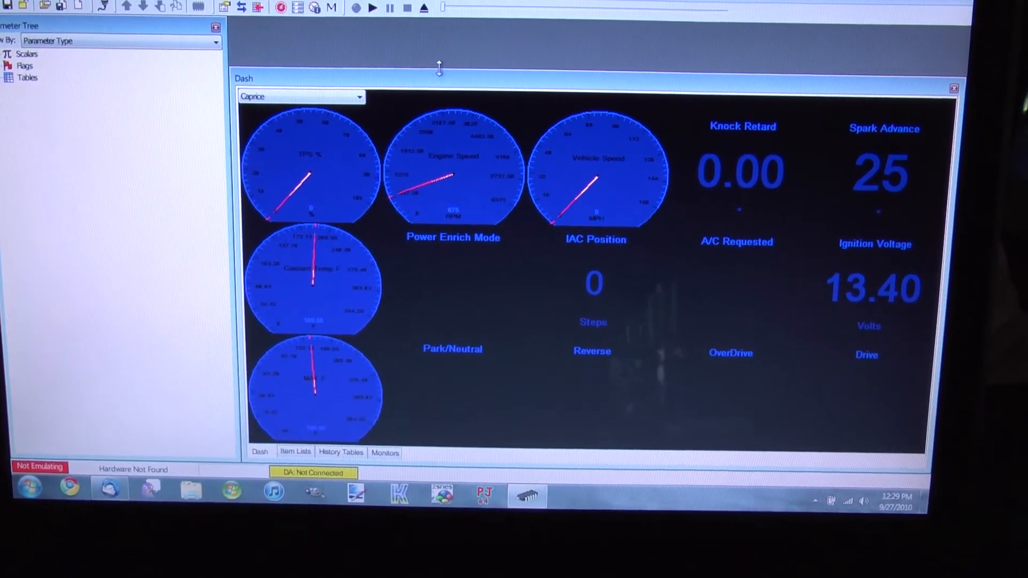
# - Drag the Dash window taller and start playback of the recorded datalog
pyautogui.moveTo(438, 67); pyautogui.dragTo(432, 22)
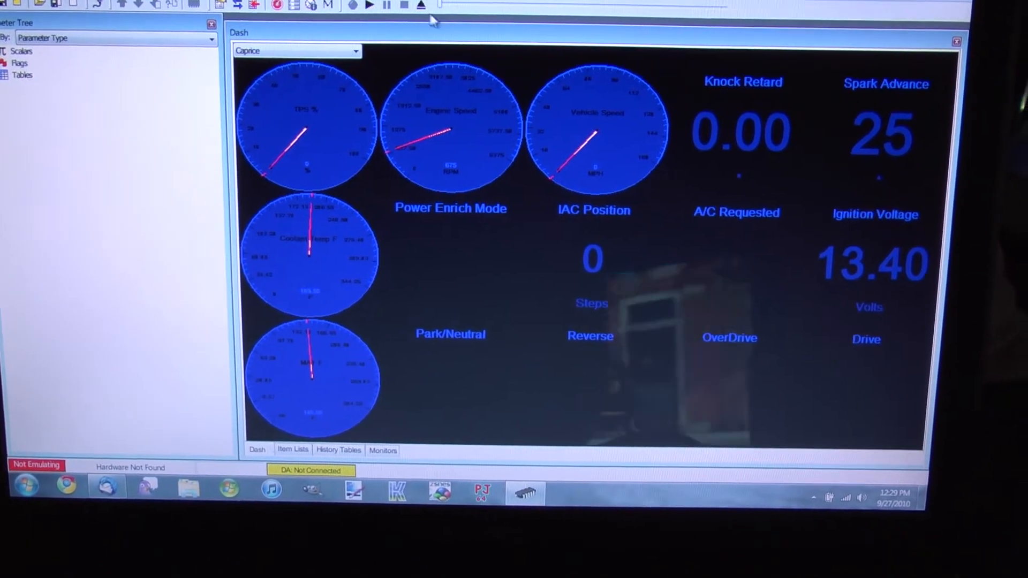
pyautogui.moveTo(425, 35)
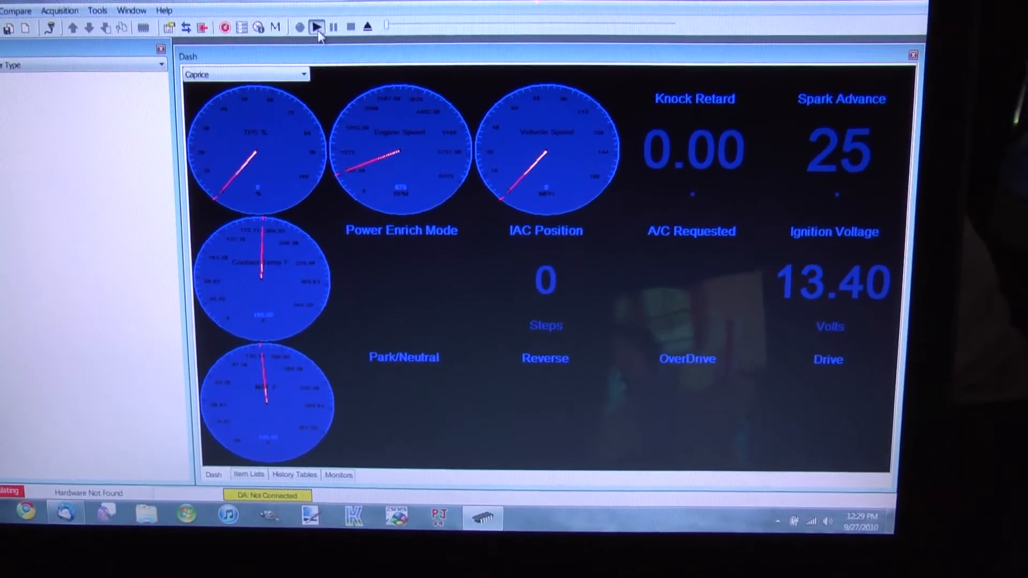
pyautogui.click(317, 26)
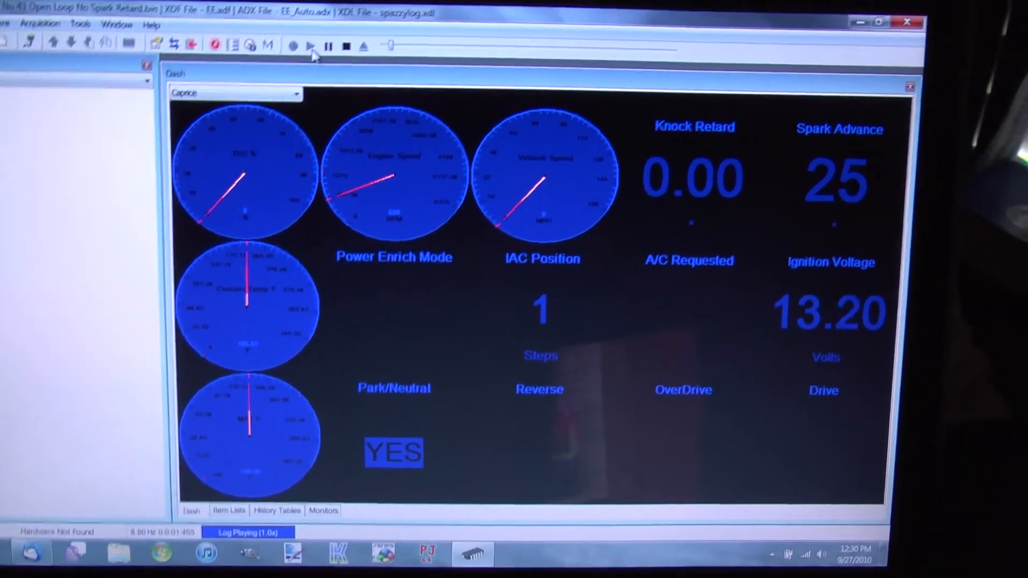